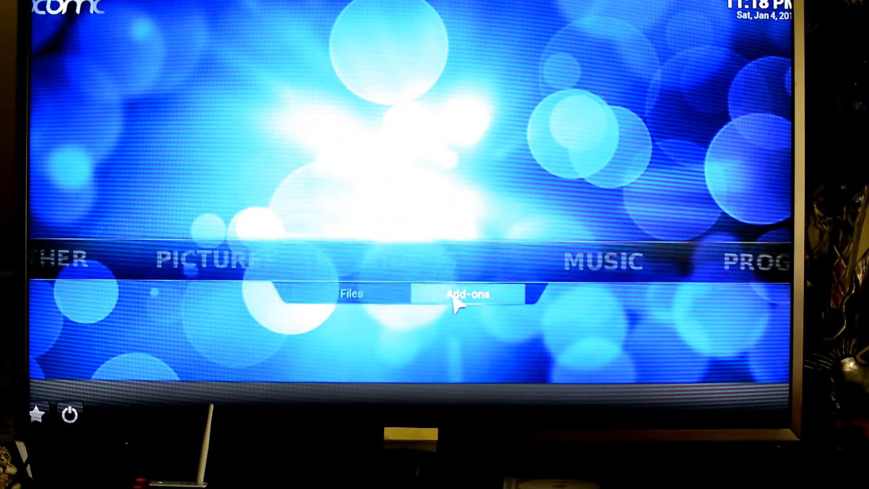
Browse the video add-ons list and highlight the YouTube add-on (version 4.4.6)
{"action": "left_click", "coordinate": [467, 293]}
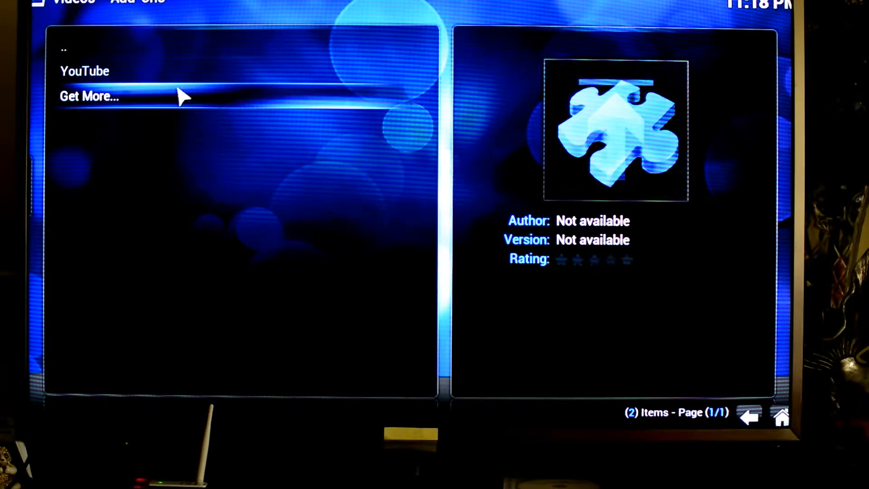
{"action": "left_click", "coordinate": [84, 70]}
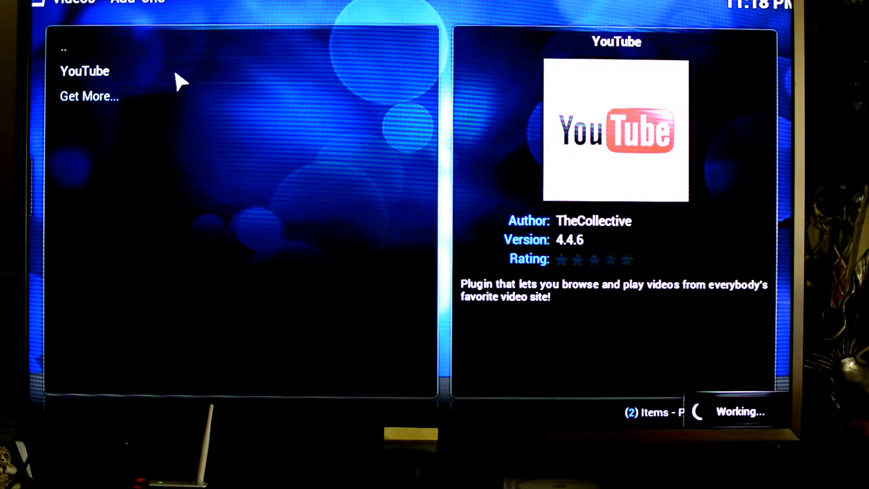
{"action": "left_click", "coordinate": [85, 71]}
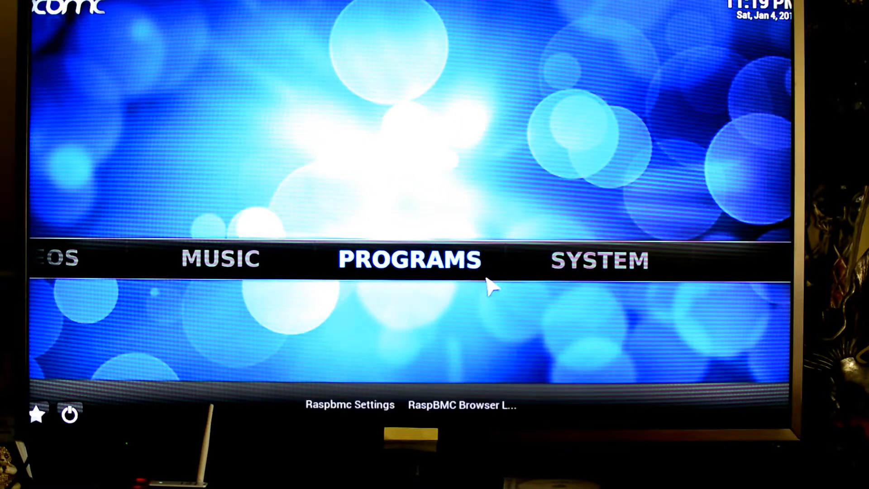
Launch the Raspbmc Settings add-on from Programs and review its Network Configuration options
{"action": "left_click", "coordinate": [410, 259]}
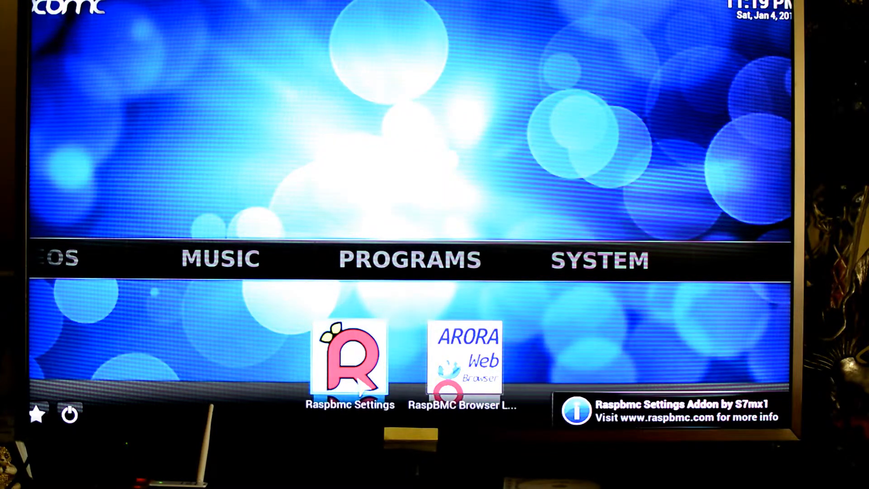
{"action": "left_click", "coordinate": [352, 360]}
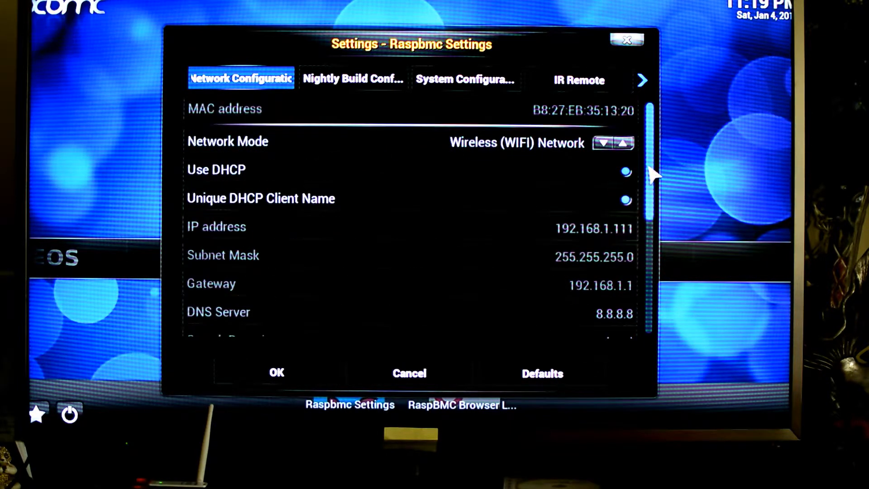
{"action": "scroll", "scroll_direction": "down", "scroll_amount": 3}
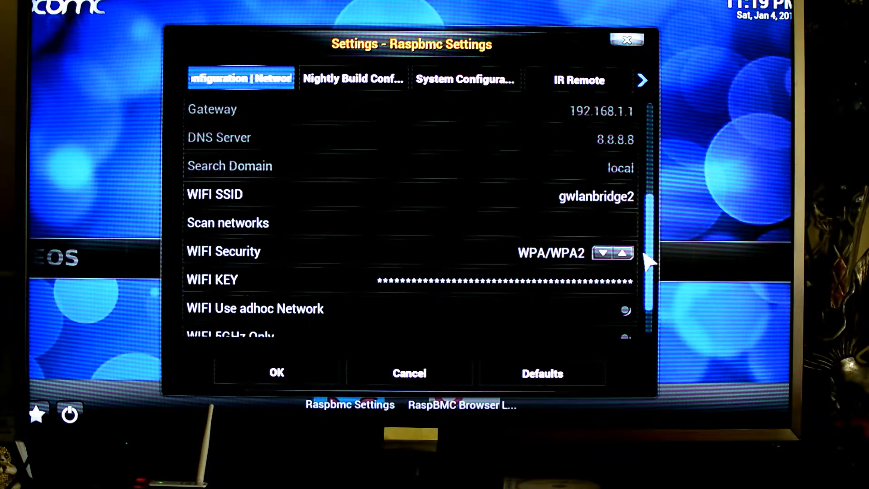
{"action": "scroll", "scroll_direction": "down", "scroll_amount": 3}
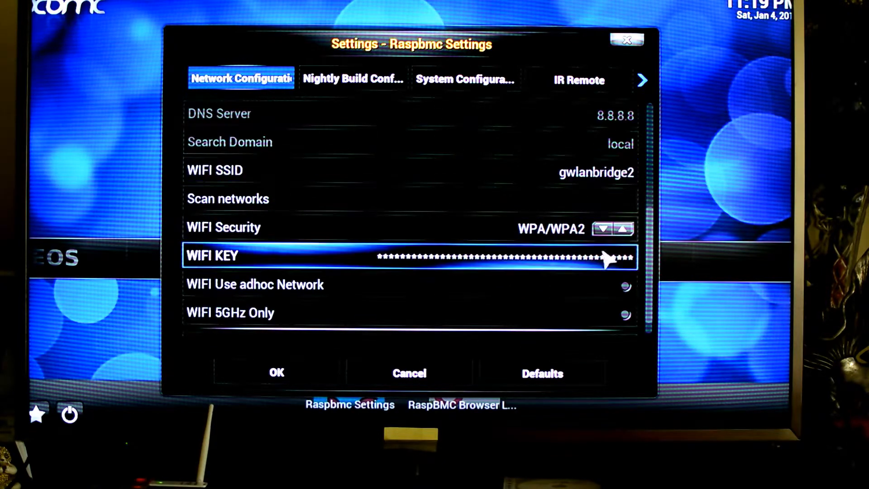
{"action": "mouse_move", "coordinate": [538, 238]}
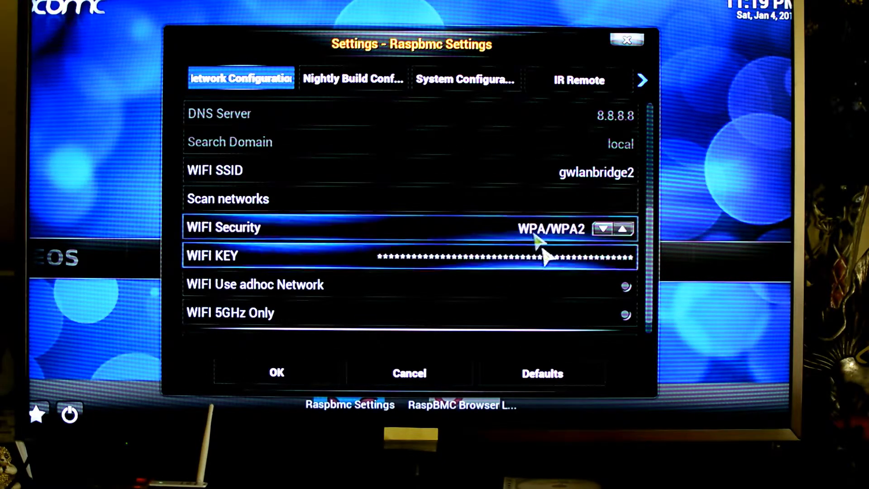
{"action": "scroll", "scroll_direction": "down", "scroll_amount": 3}
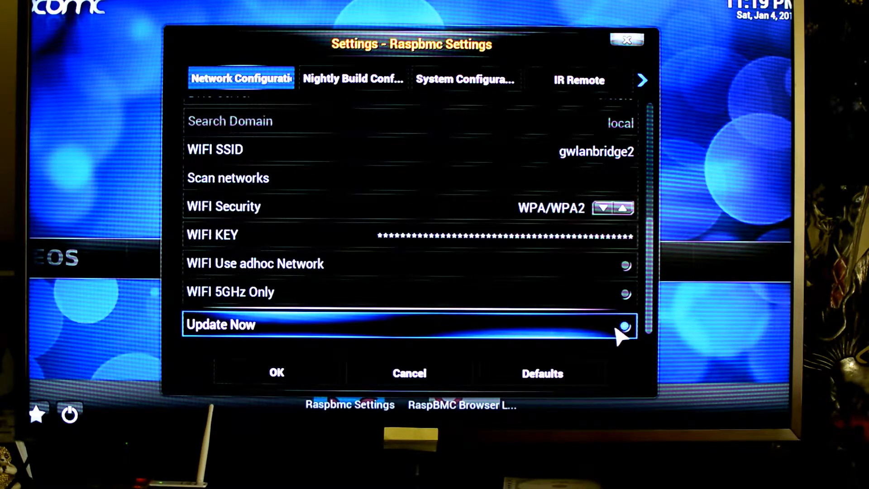
{"action": "mouse_move", "coordinate": [582, 342]}
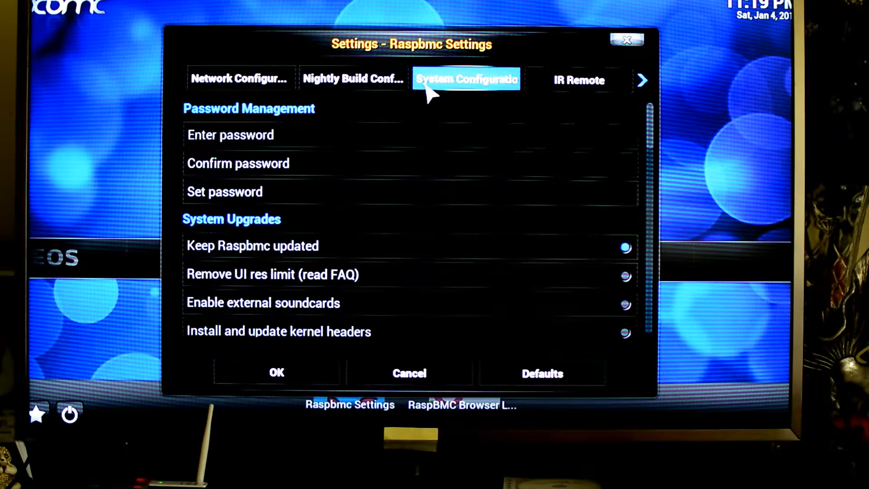
{"action": "mouse_move", "coordinate": [643, 125]}
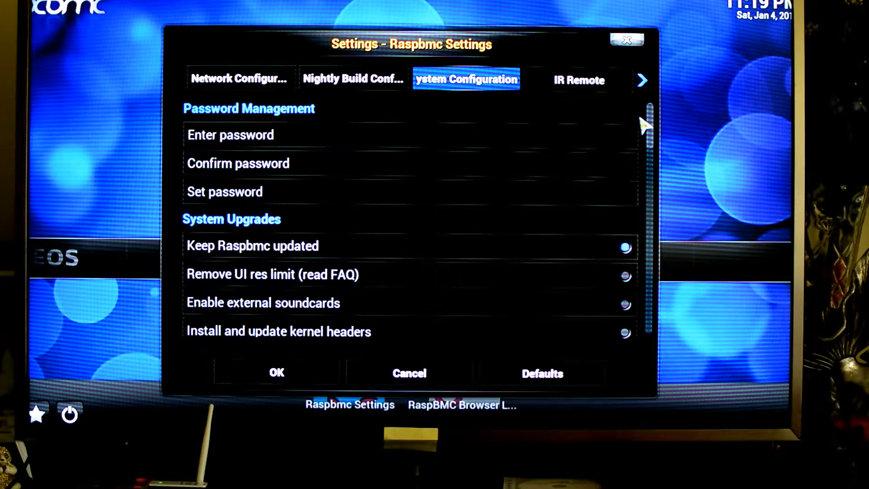
{"action": "scroll", "scroll_direction": "down", "scroll_amount": 3}
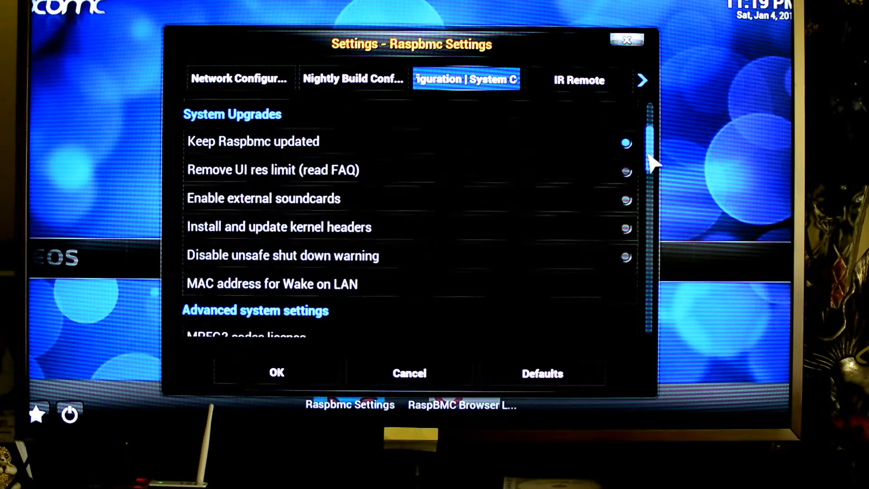
{"action": "scroll", "scroll_direction": "down", "scroll_amount": 3}
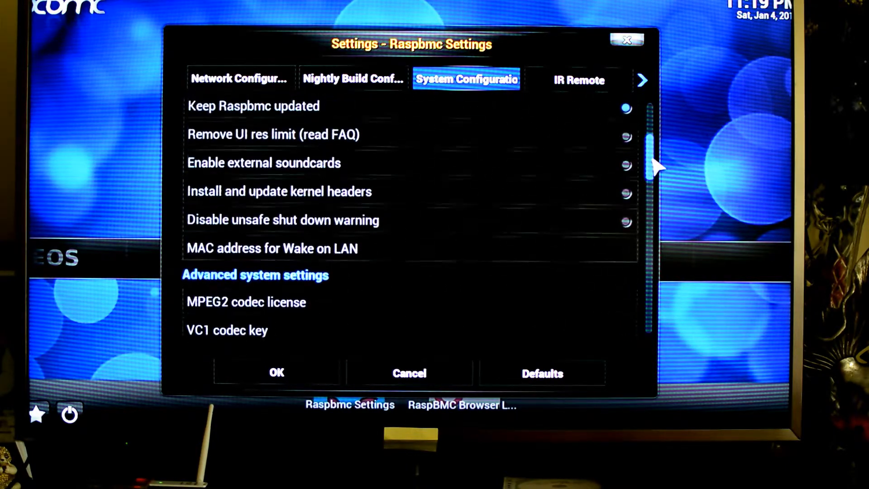
{"action": "scroll", "scroll_direction": "down", "scroll_amount": 3}
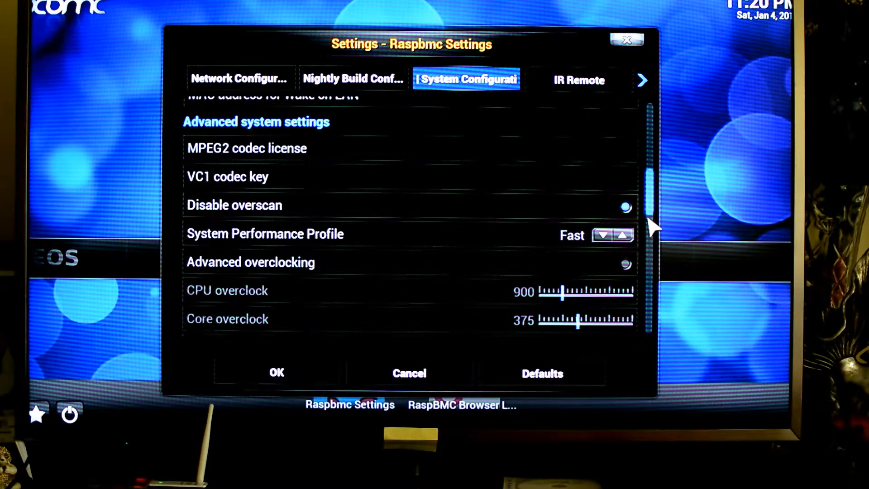
{"action": "scroll", "scroll_direction": "down", "scroll_amount": 3}
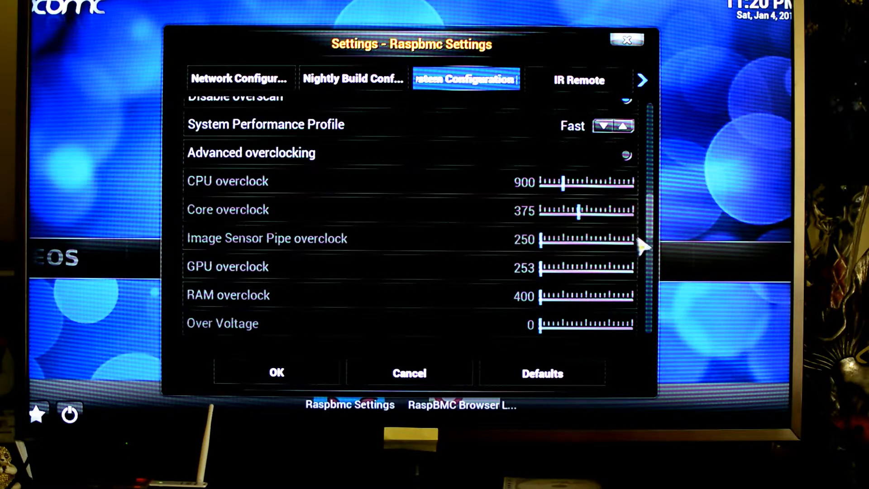
{"action": "scroll", "scroll_direction": "down", "scroll_amount": 3}
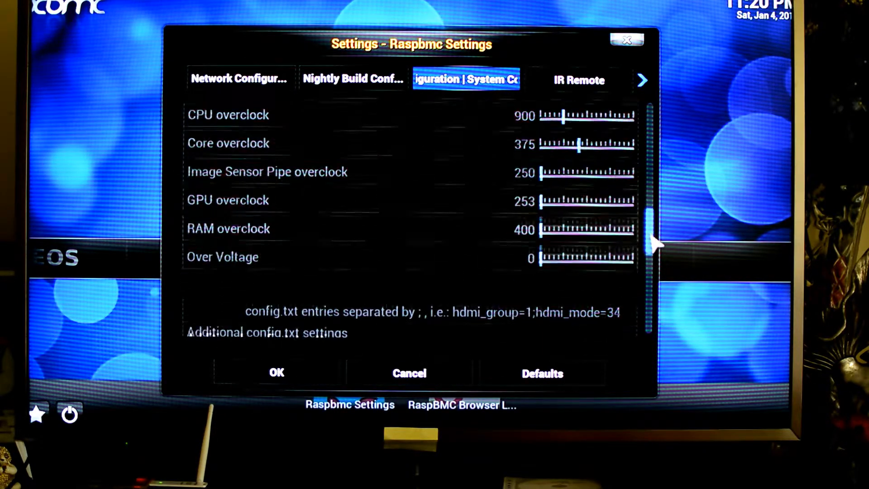
{"action": "scroll", "scroll_direction": "down", "scroll_amount": 3}
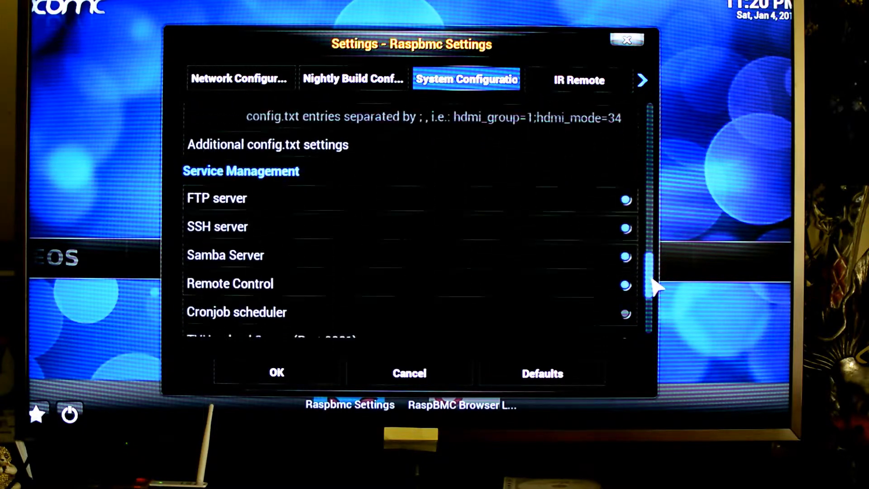
Review the Service Management list, then cancel Raspbmc Settings without saving
{"action": "scroll", "scroll_direction": "down", "scroll_amount": 3}
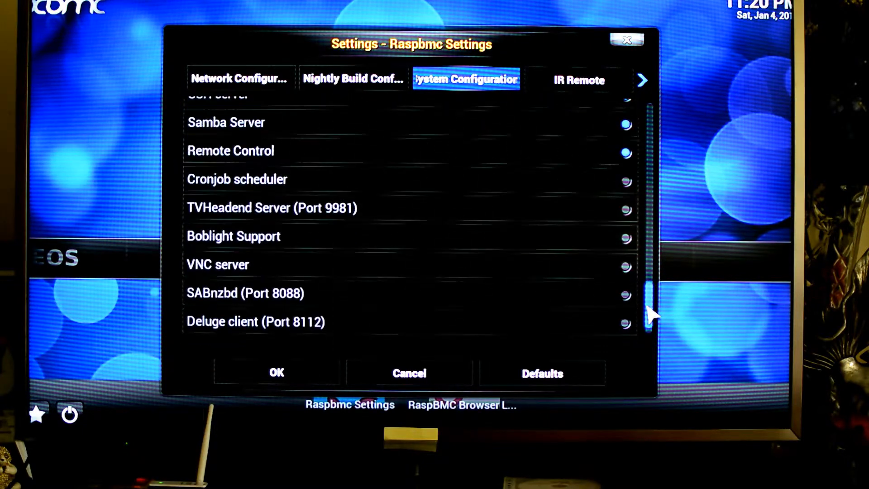
{"action": "scroll", "scroll_direction": "down", "scroll_amount": 3}
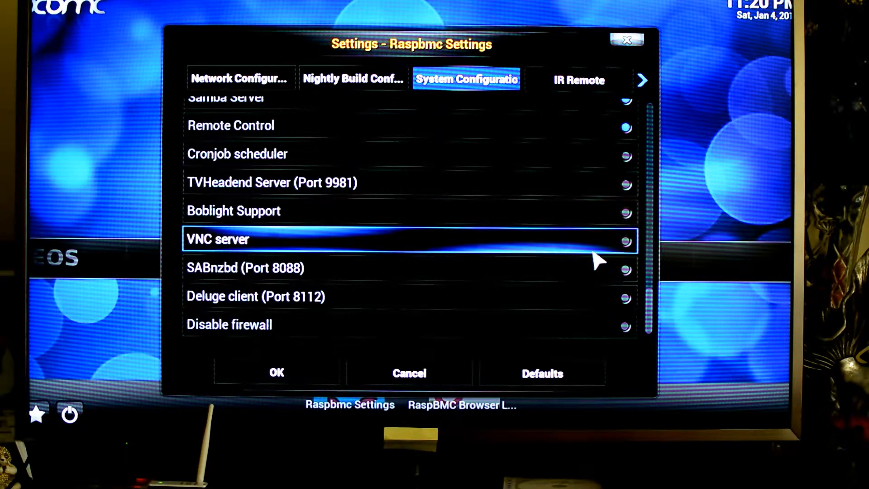
{"action": "mouse_move", "coordinate": [634, 255]}
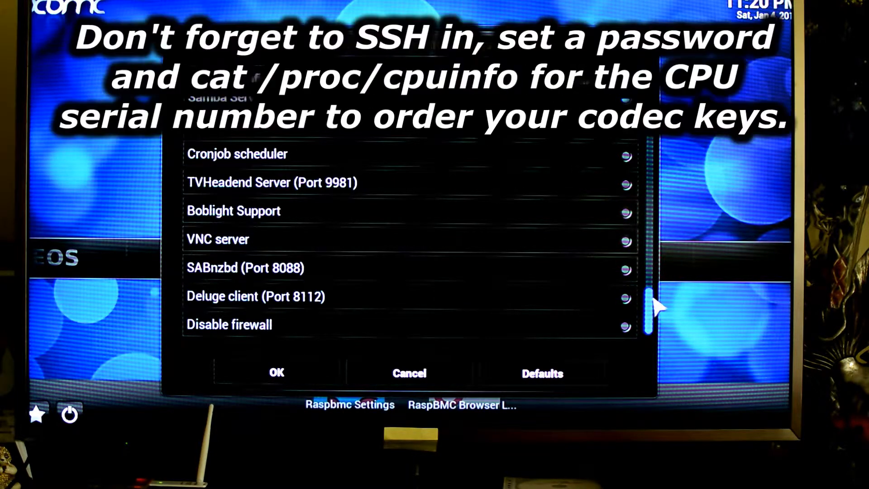
{"action": "scroll", "scroll_direction": "up", "scroll_amount": 3}
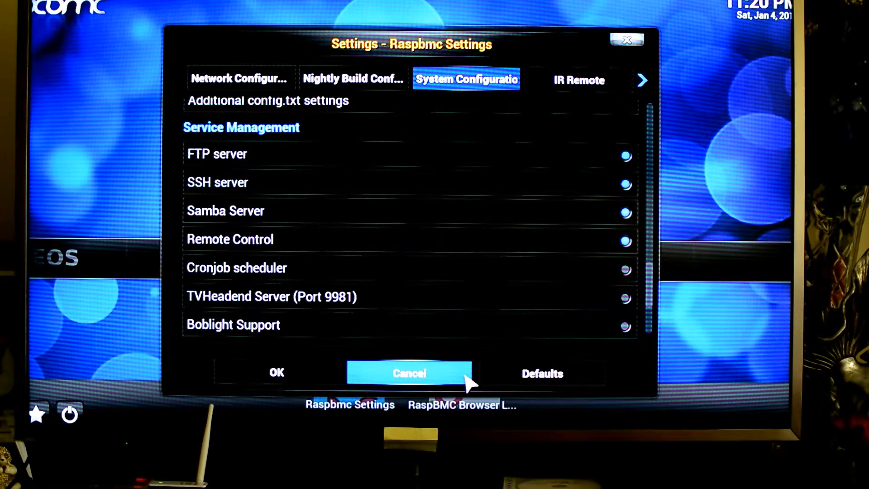
{"action": "left_click", "coordinate": [410, 372]}
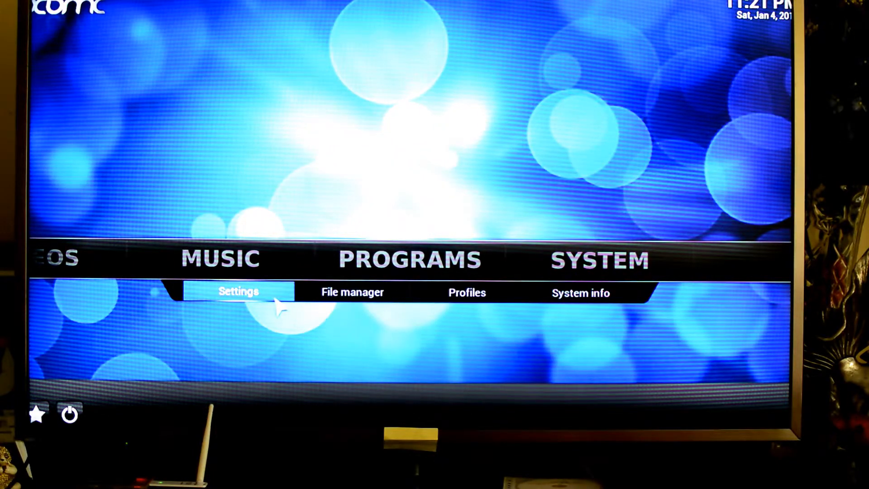
Enter XBMC's System settings at Video output, showing 1920x1080p at 60.00 Hz
{"action": "left_click", "coordinate": [238, 293]}
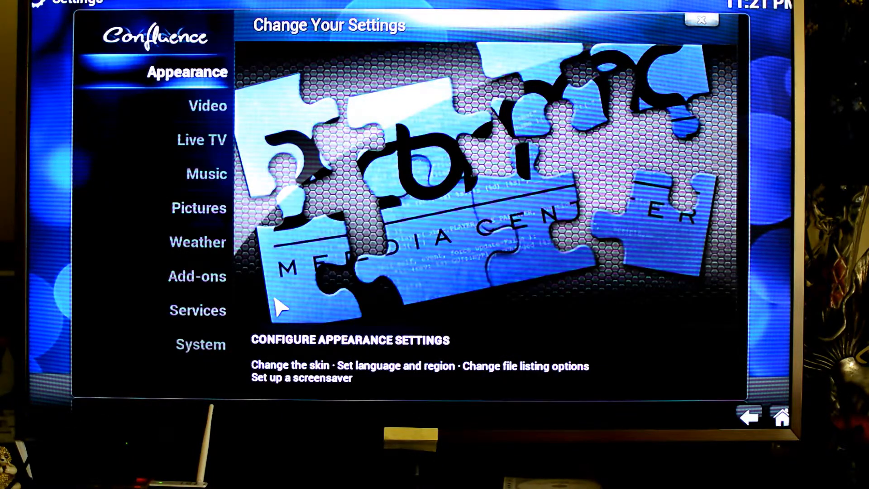
{"action": "left_click", "coordinate": [208, 106]}
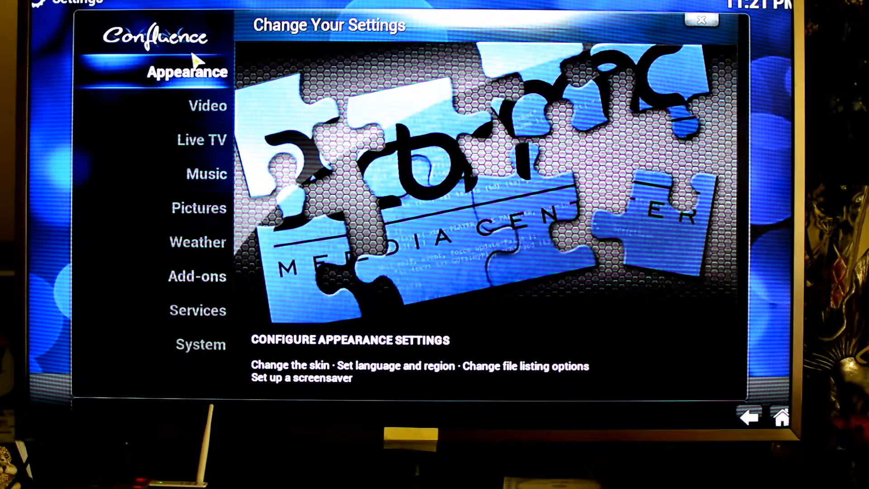
{"action": "left_click", "coordinate": [209, 106]}
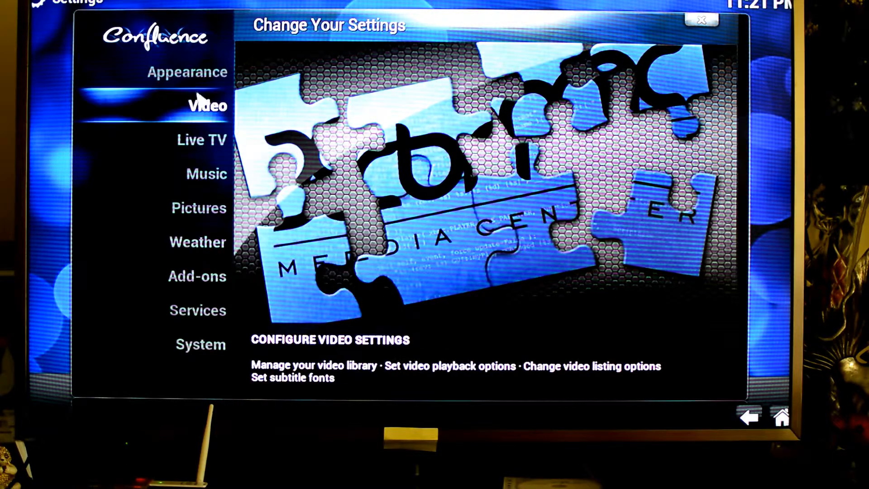
{"action": "left_click", "coordinate": [201, 344]}
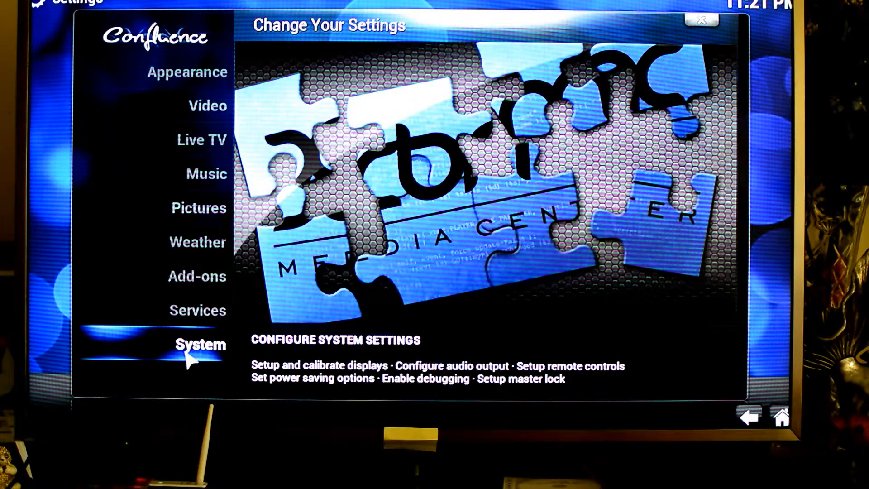
{"action": "left_click", "coordinate": [201, 344]}
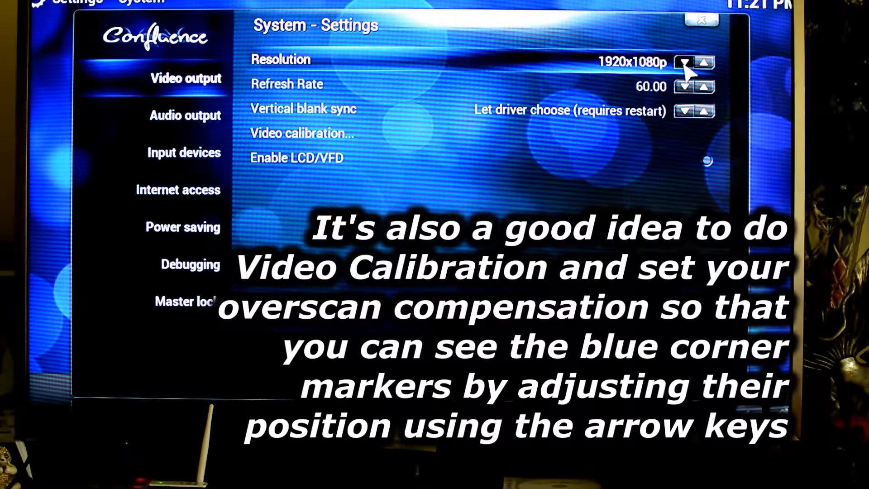
Lower the output resolution to 720p at 60 Hz and confirm keeping it
{"action": "left_click", "coordinate": [684, 62]}
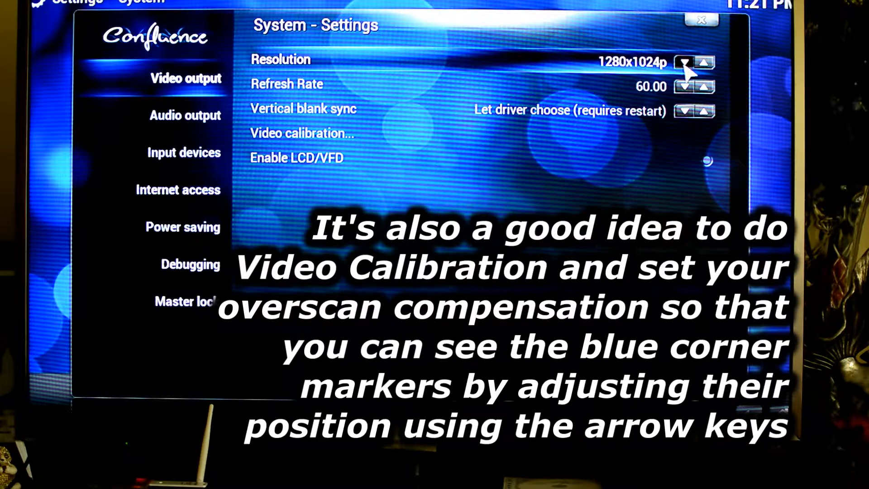
{"action": "left_click", "coordinate": [688, 63]}
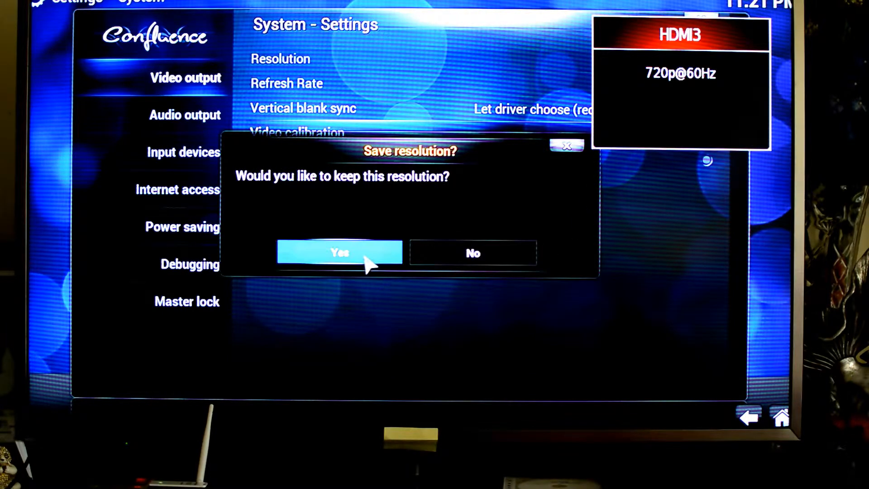
{"action": "left_click", "coordinate": [338, 252]}
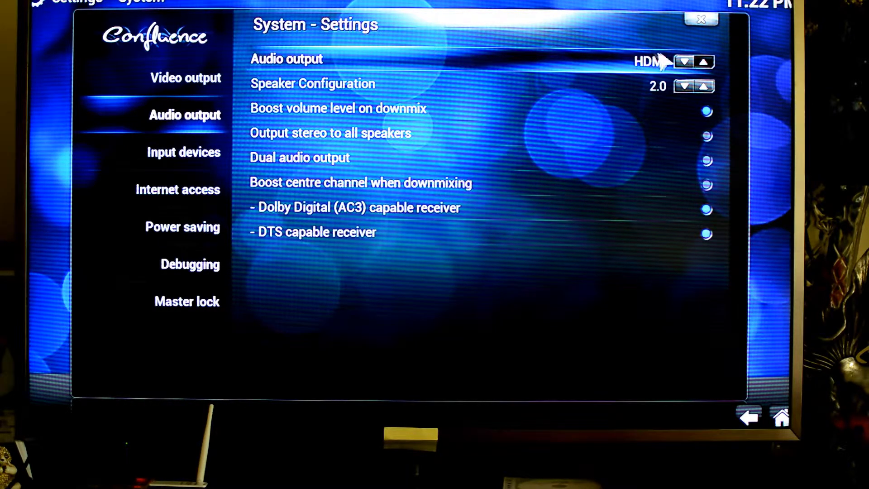
Switch audio output to Analog briefly, then back to HDMI with 2.0 speakers
{"action": "left_click", "coordinate": [683, 60]}
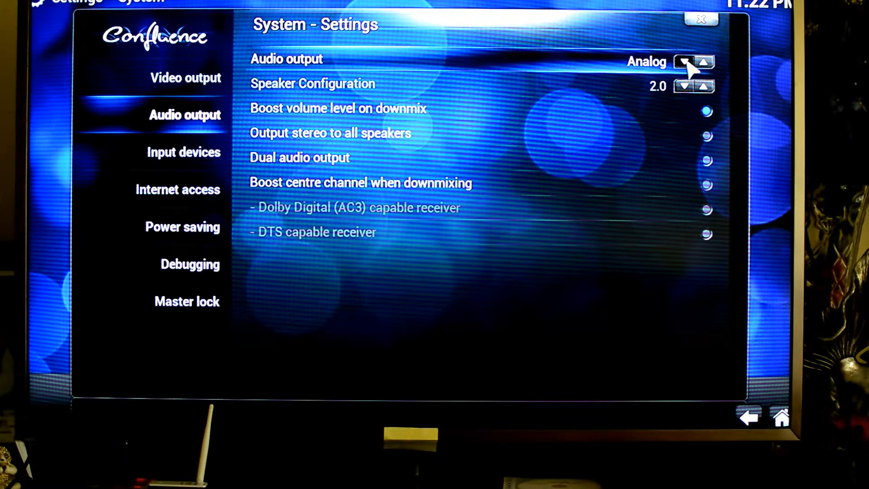
{"action": "left_click", "coordinate": [705, 60]}
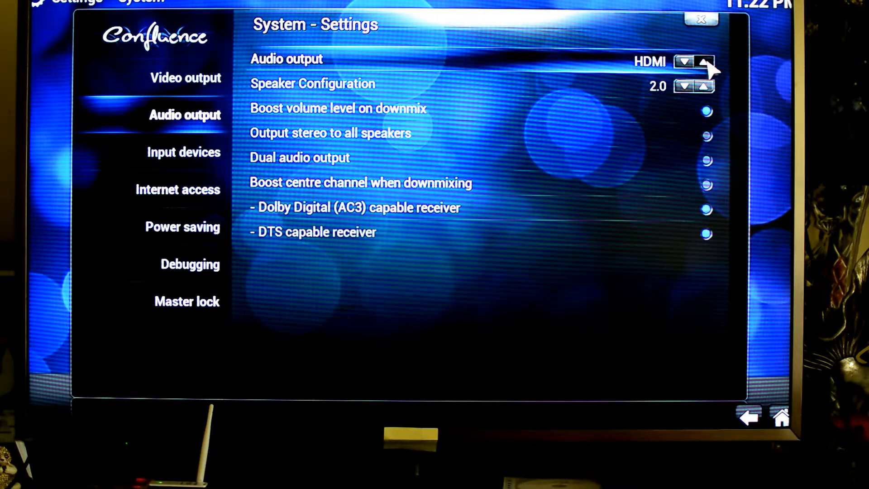
Review Input devices, Internet access and Power saving, then close System settings
{"action": "left_click", "coordinate": [183, 152]}
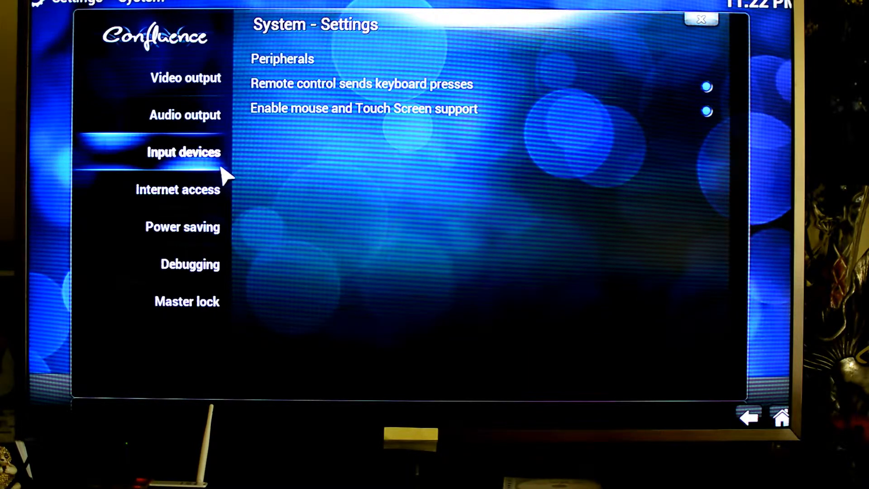
{"action": "left_click", "coordinate": [178, 189]}
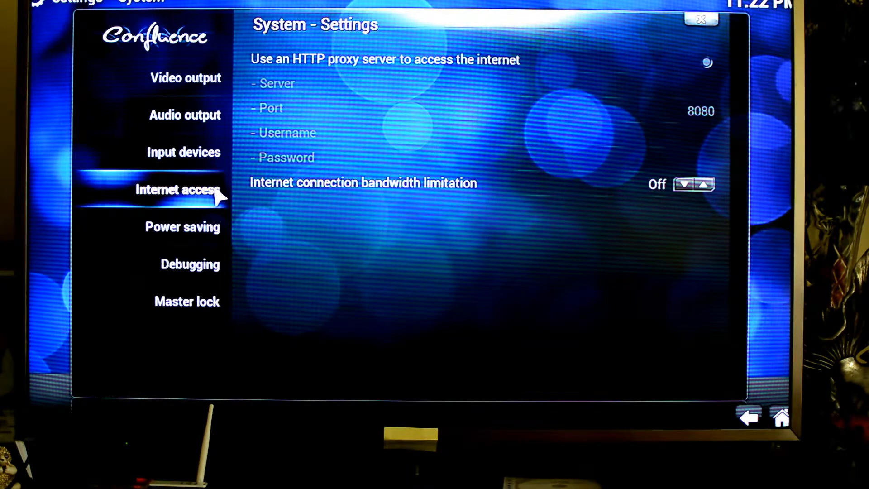
{"action": "left_click", "coordinate": [182, 227]}
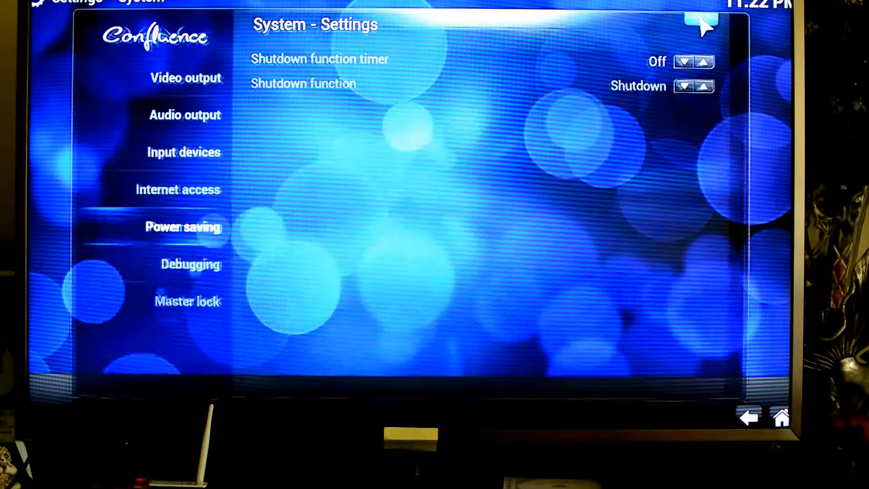
{"action": "left_click", "coordinate": [748, 418]}
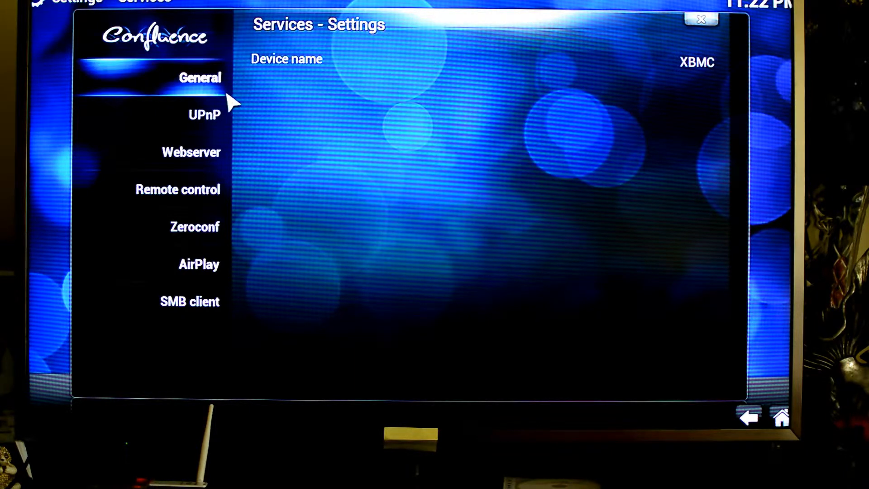
Review Remote control, Webserver, Zeroconf and AirPlay services, then return to the home menu
{"action": "left_click", "coordinate": [191, 152]}
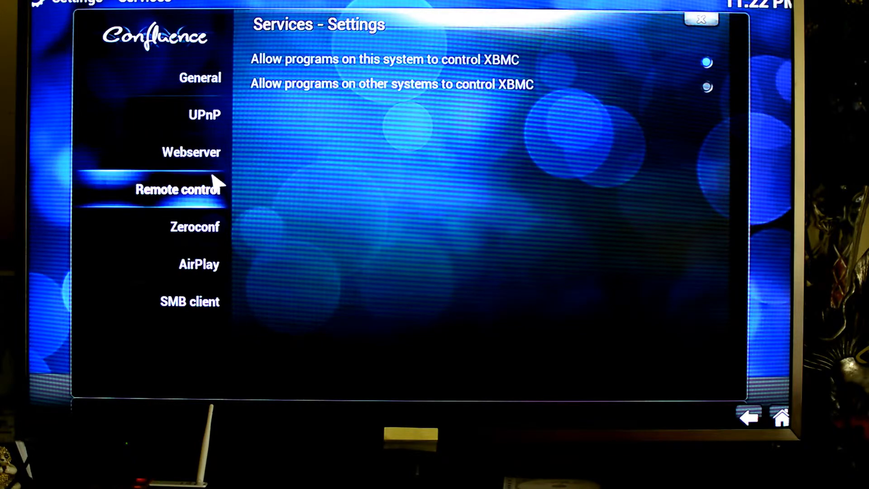
{"action": "left_click", "coordinate": [191, 152]}
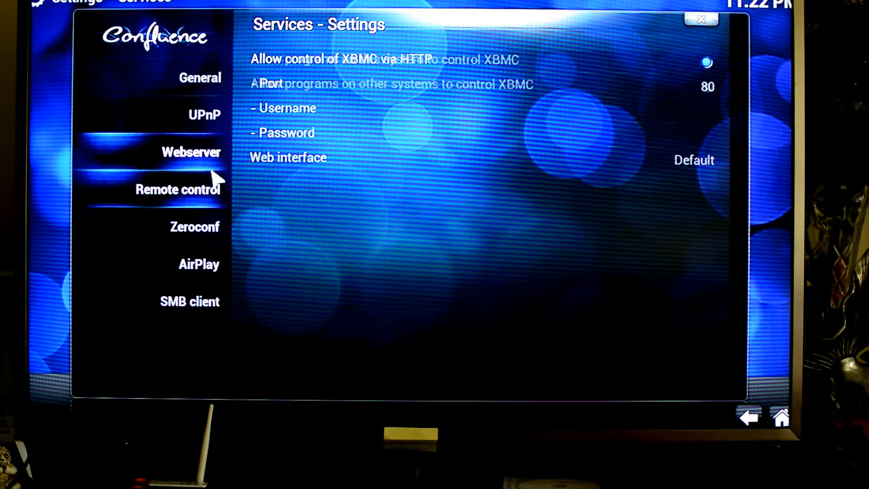
{"action": "left_click", "coordinate": [194, 227]}
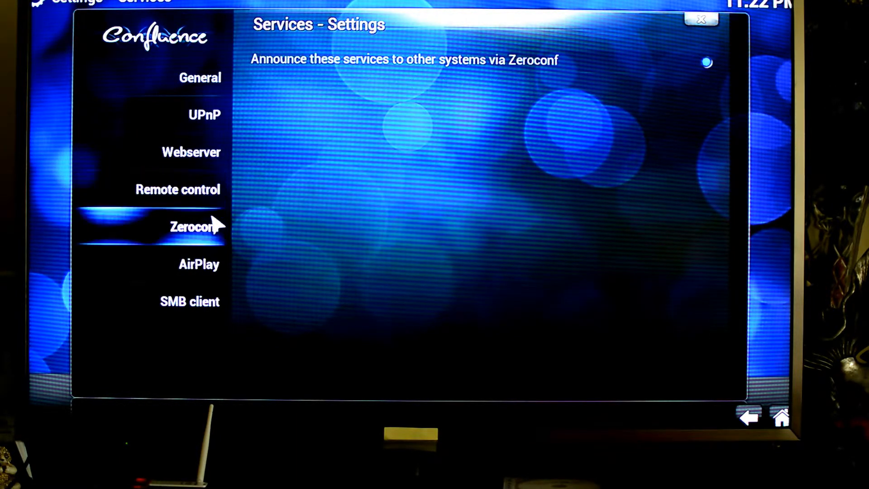
{"action": "left_click", "coordinate": [198, 264]}
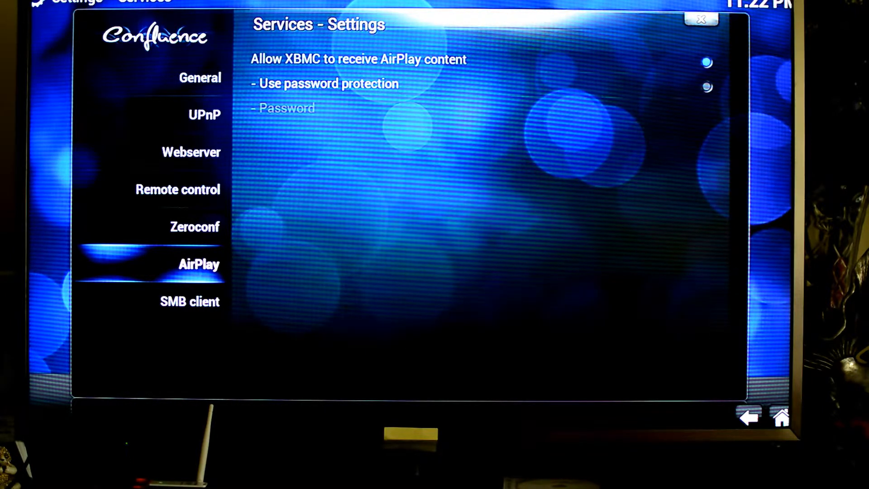
{"action": "left_click", "coordinate": [189, 302]}
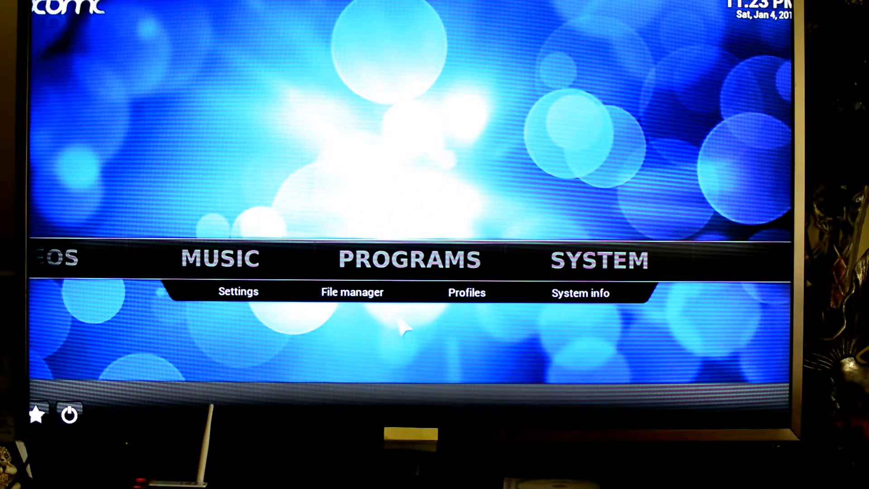
In File manager, start adding a source, browse the network share list, then cancel
{"action": "left_click", "coordinate": [352, 293]}
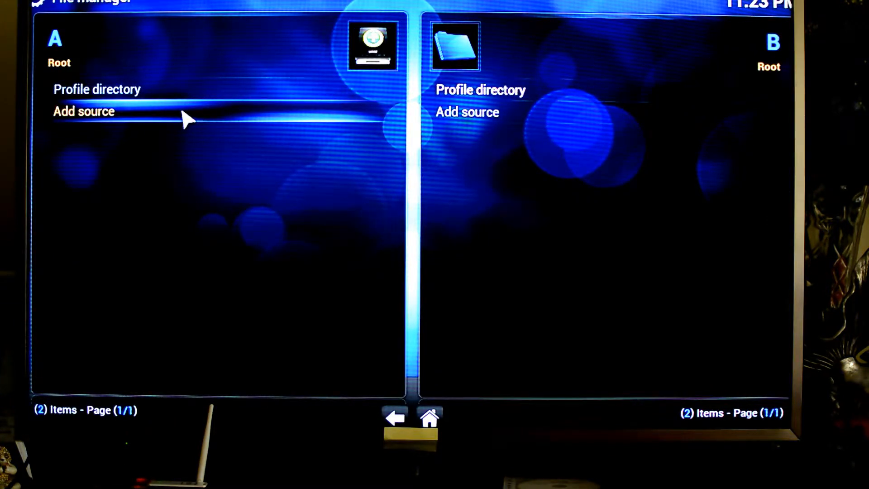
{"action": "mouse_move", "coordinate": [75, 125]}
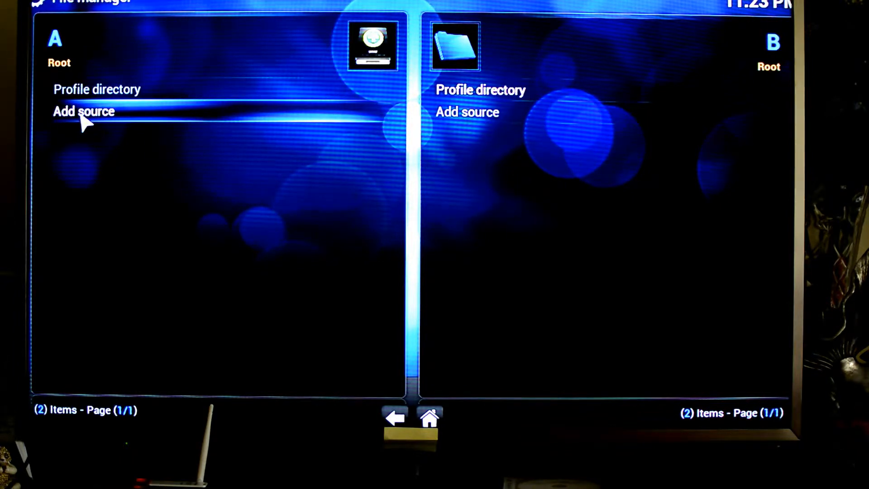
{"action": "left_click", "coordinate": [84, 112]}
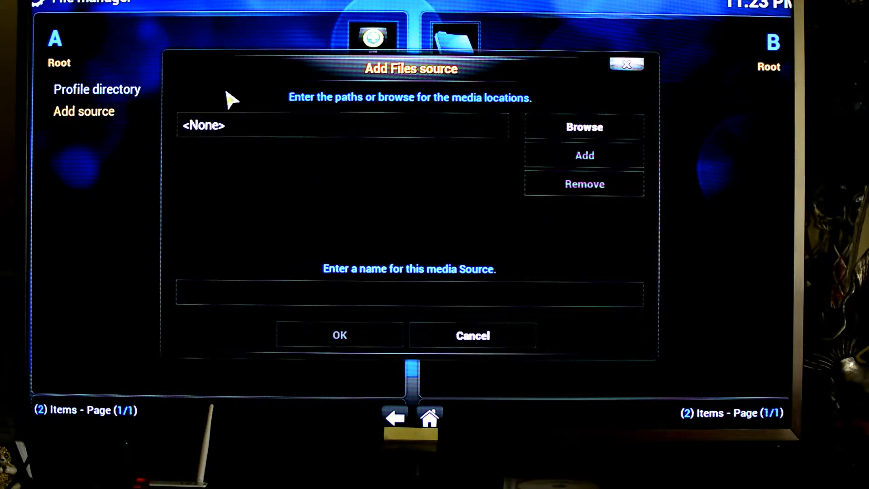
{"action": "mouse_move", "coordinate": [584, 126]}
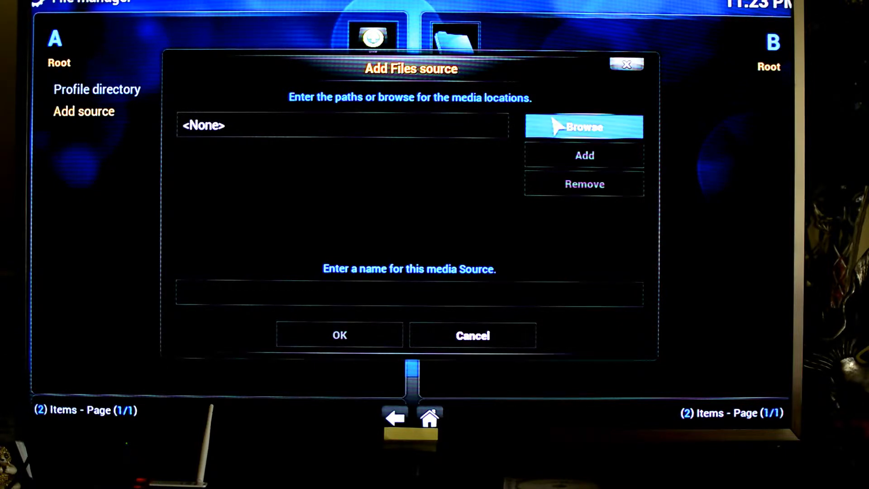
{"action": "left_click", "coordinate": [584, 127]}
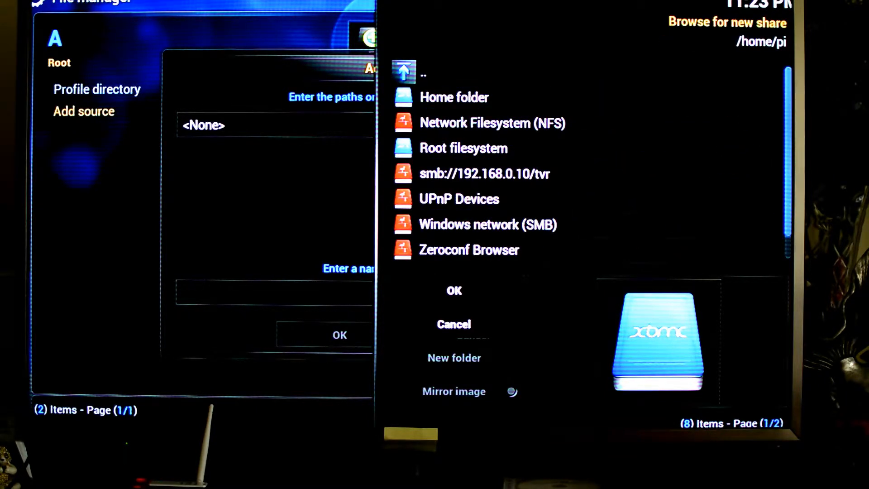
{"action": "scroll", "scroll_direction": "down", "scroll_amount": 3}
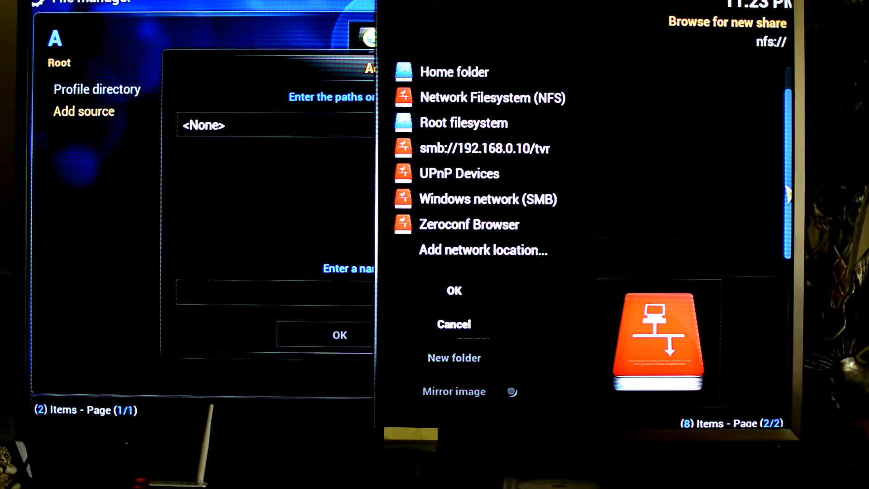
{"action": "left_click", "coordinate": [458, 174]}
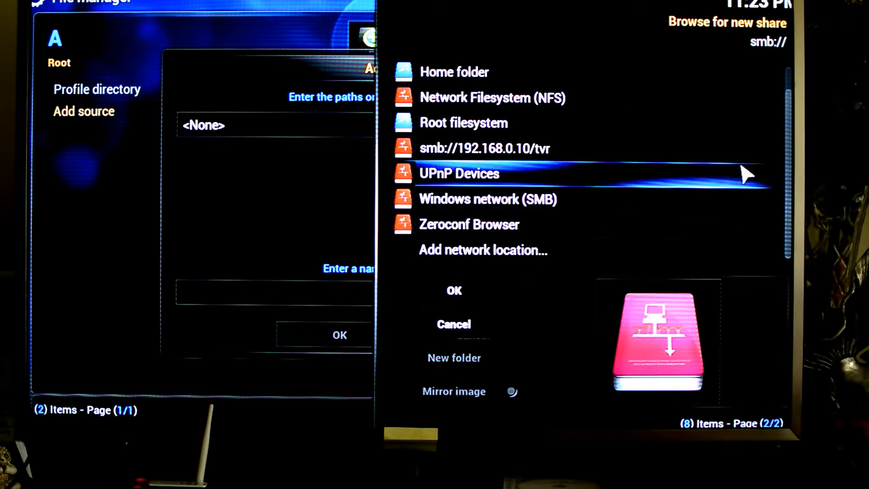
{"action": "left_click", "coordinate": [455, 71]}
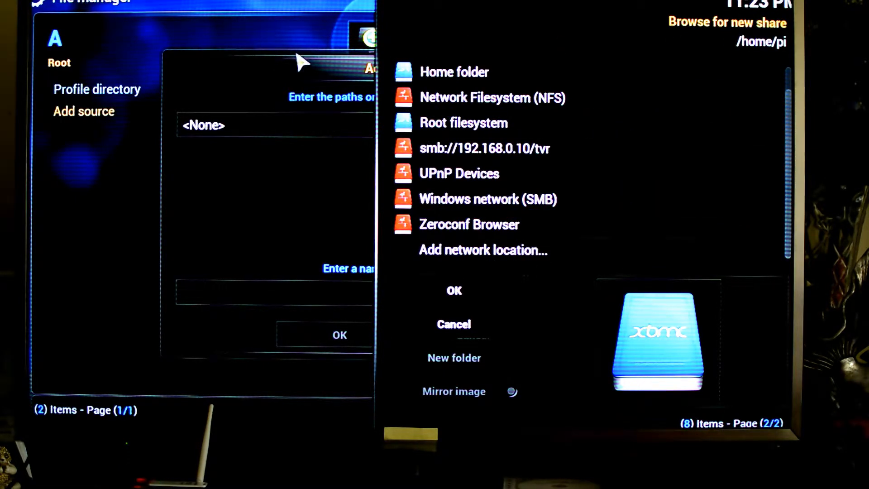
{"action": "mouse_move", "coordinate": [453, 324]}
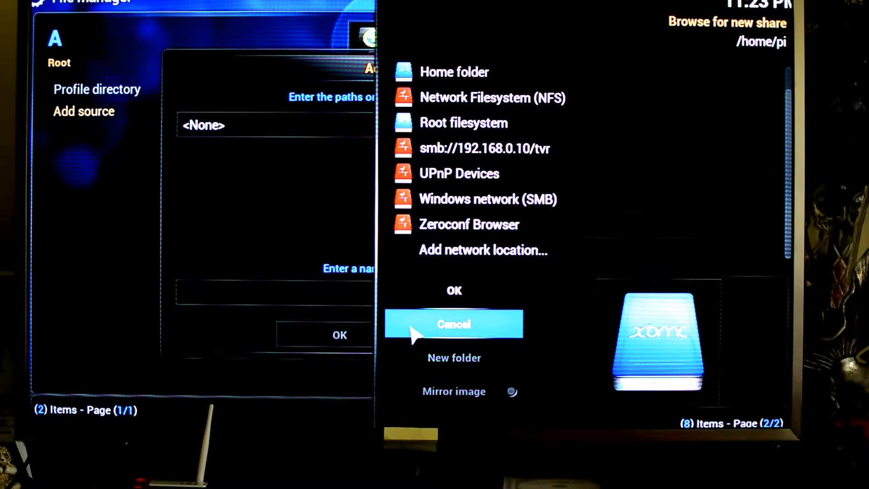
{"action": "left_click", "coordinate": [454, 324]}
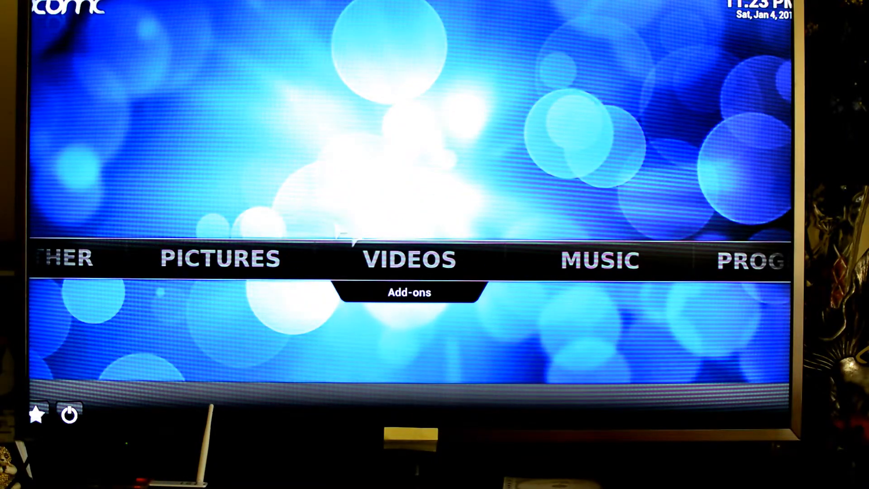
In Videos > Files, start Add Videos, browse the share list, then cancel both dialogs
{"action": "left_click", "coordinate": [410, 258]}
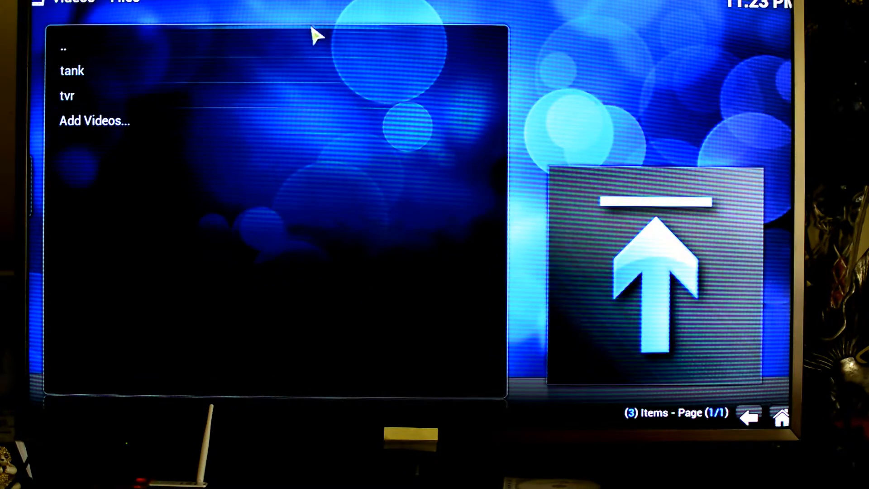
{"action": "left_click", "coordinate": [94, 121]}
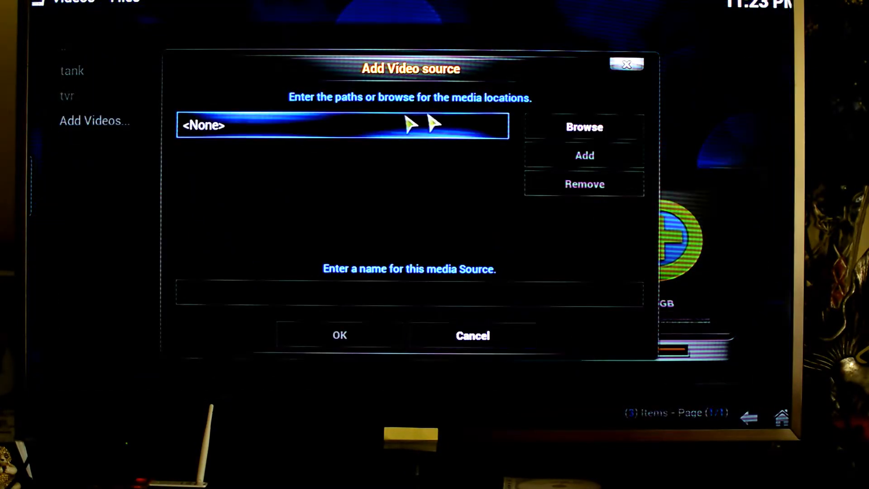
{"action": "left_click", "coordinate": [584, 127]}
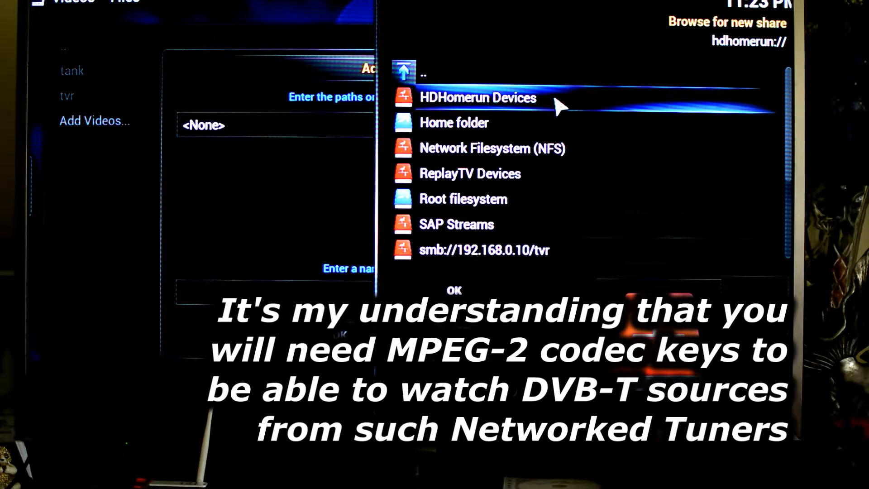
{"action": "mouse_move", "coordinate": [593, 224]}
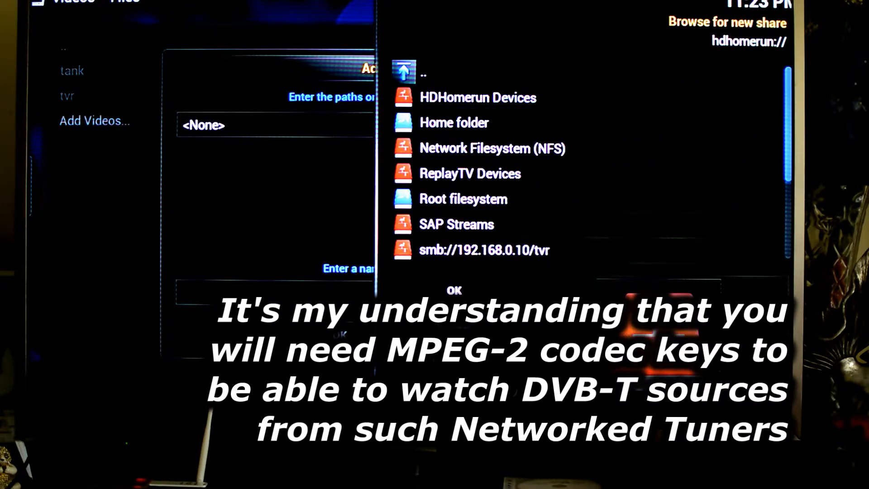
{"action": "scroll", "scroll_direction": "down", "scroll_amount": 3}
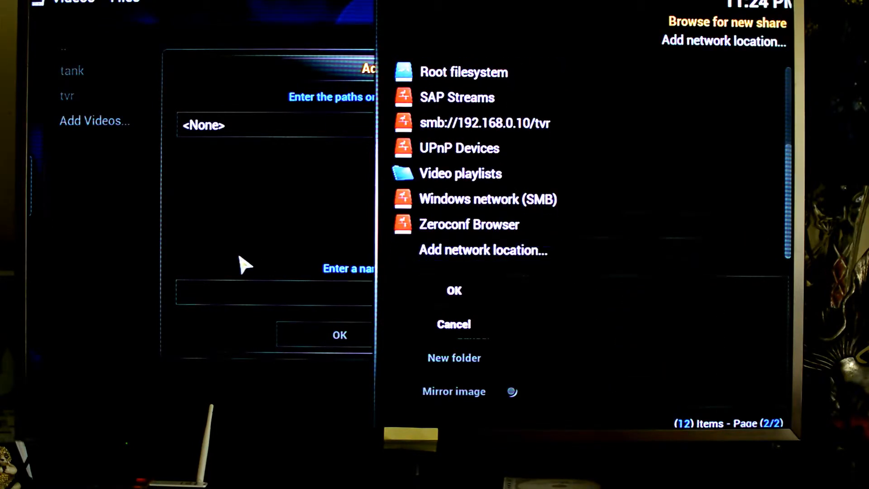
{"action": "left_click", "coordinate": [453, 324]}
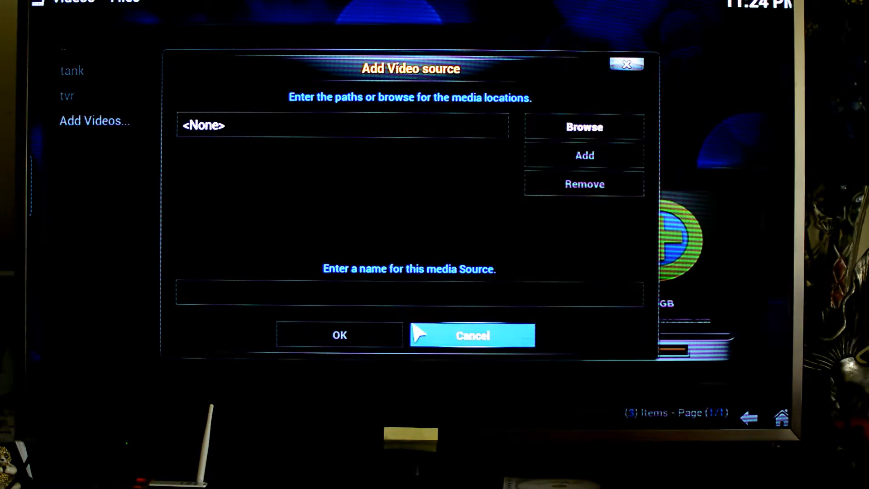
{"action": "left_click", "coordinate": [471, 335]}
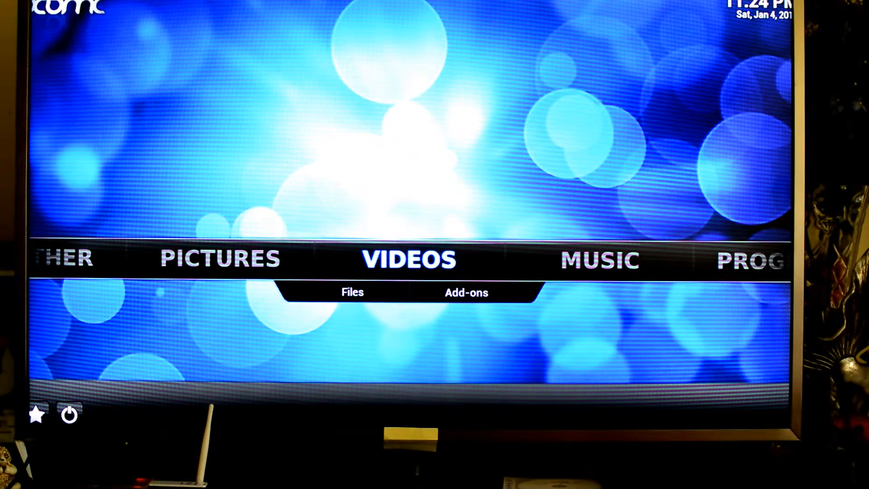
{"action": "mouse_move", "coordinate": [600, 420]}
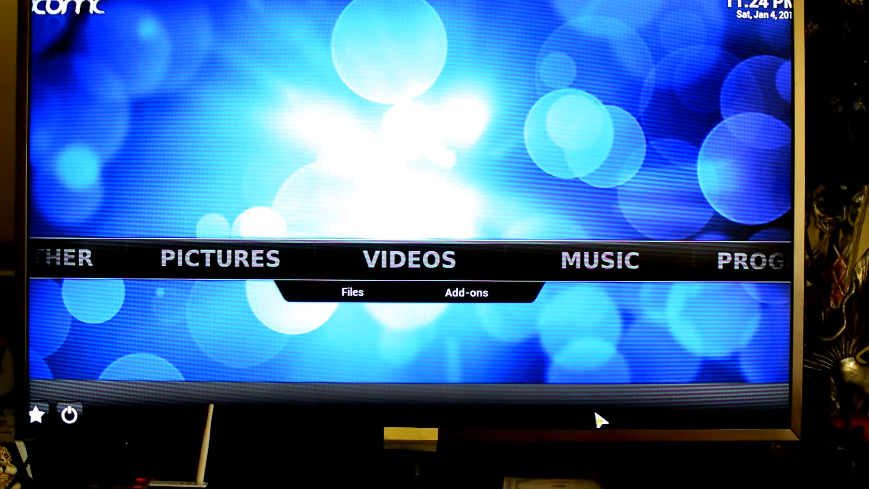